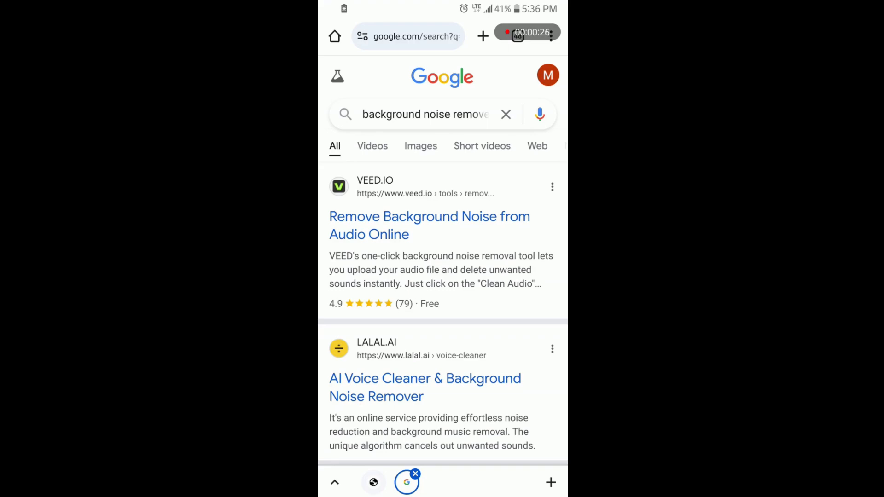
- Scroll through the browser results looking for an online audio noise removal tool
scroll(down, 3)
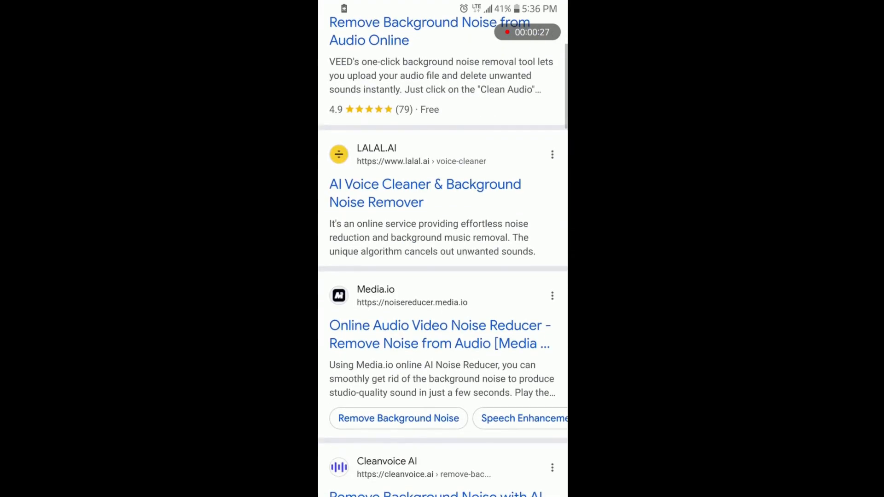
scroll(down, 3)
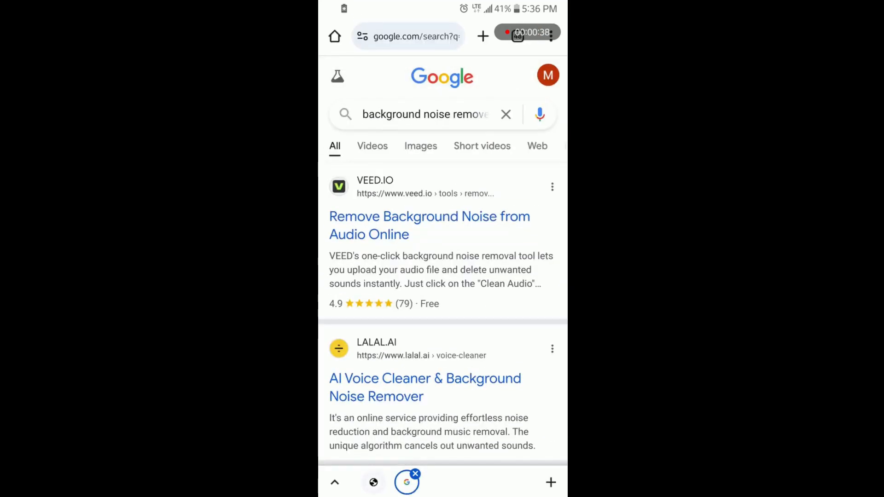
scroll(down, 3)
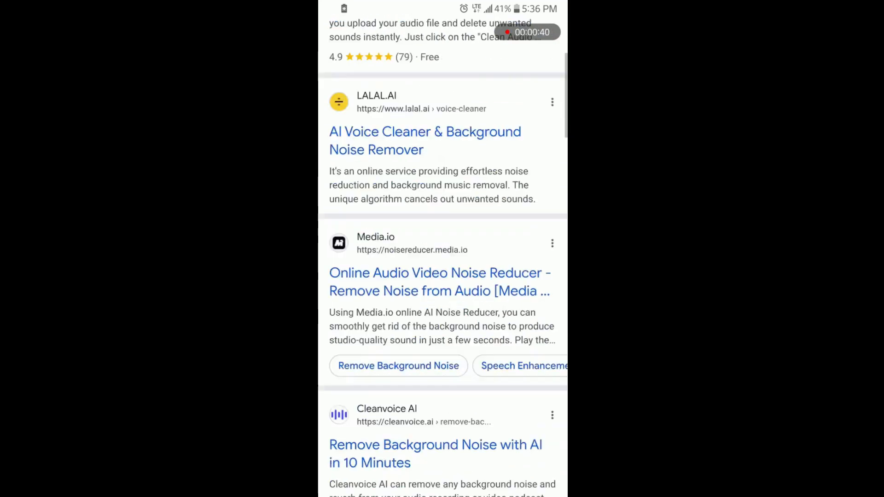
scroll(down, 3)
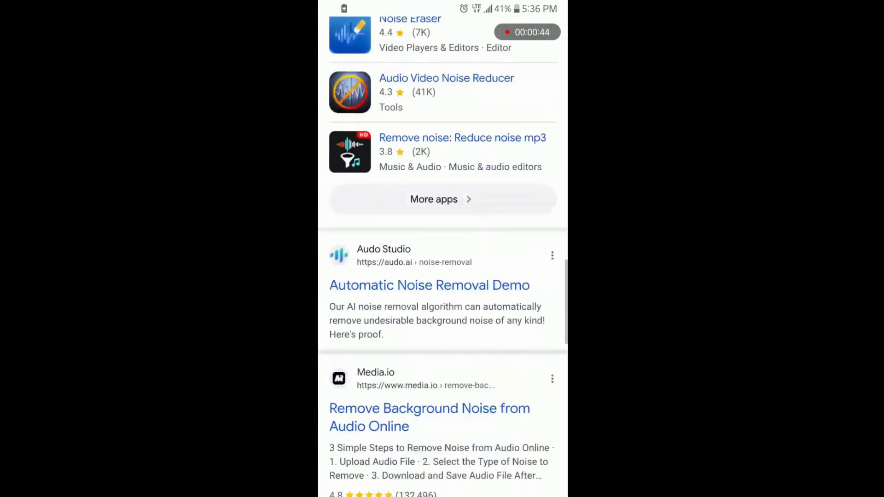
scroll(down, 3)
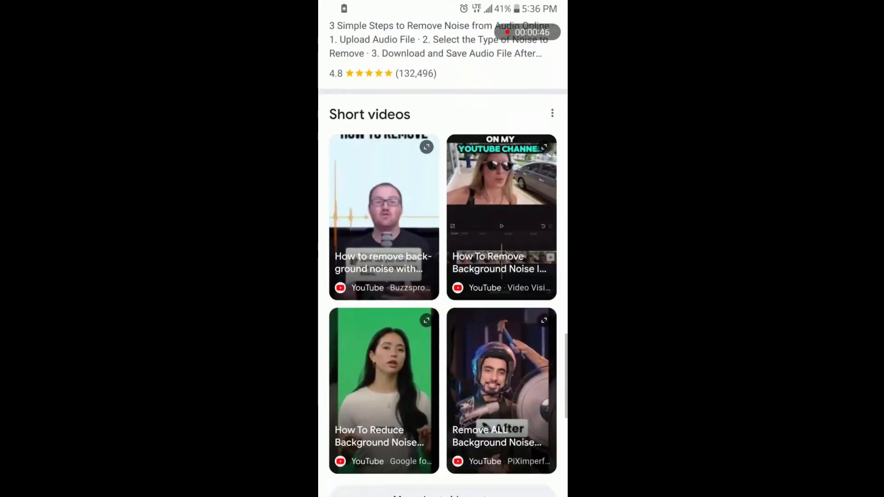
scroll(down, 3)
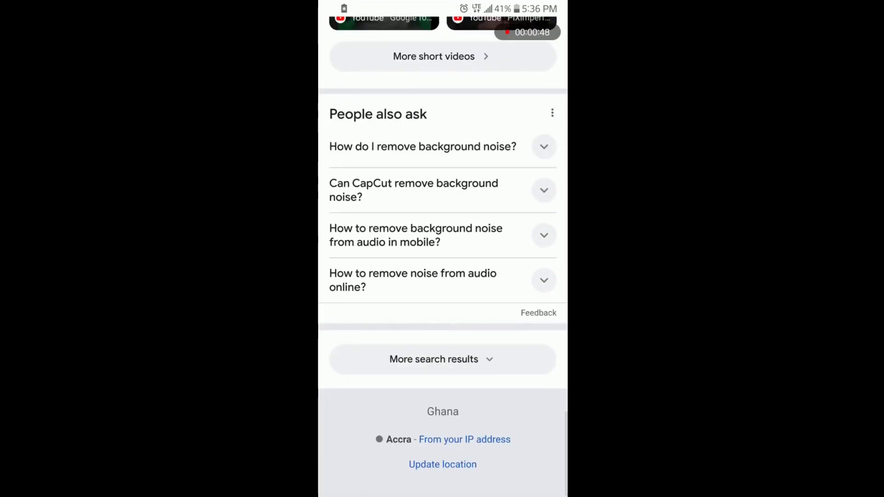
scroll(up, 3)
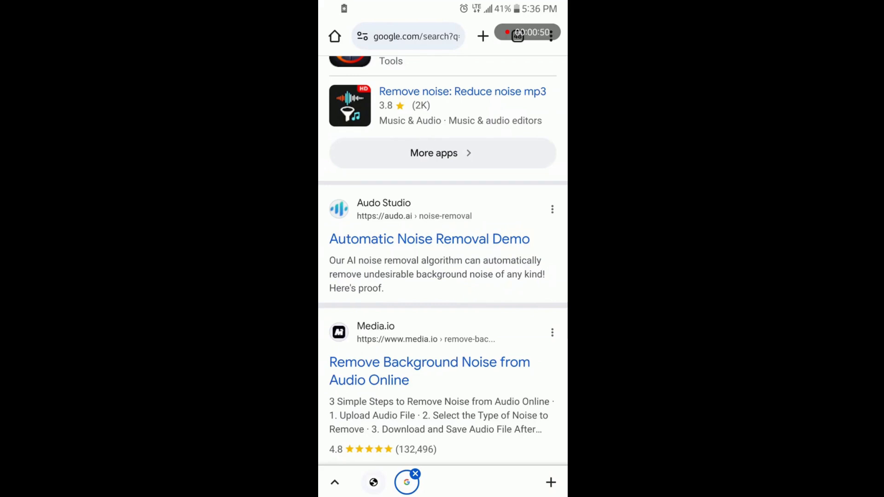
scroll(up, 3)
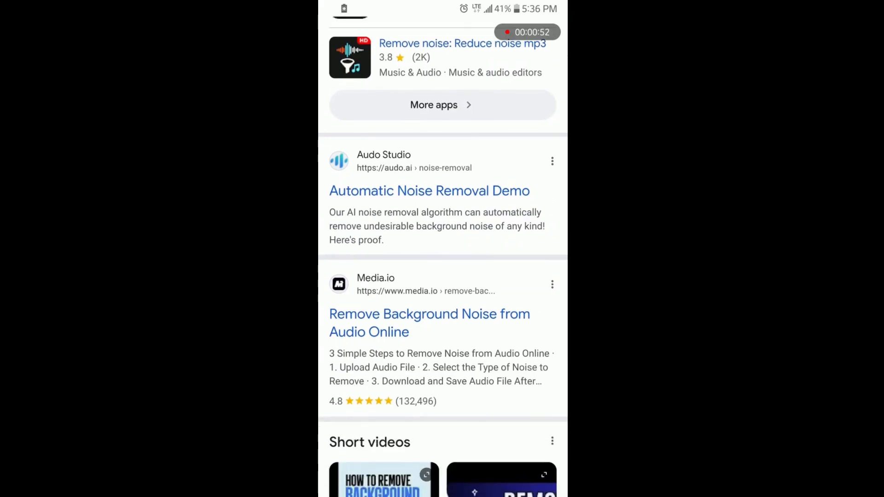
scroll(down, 3)
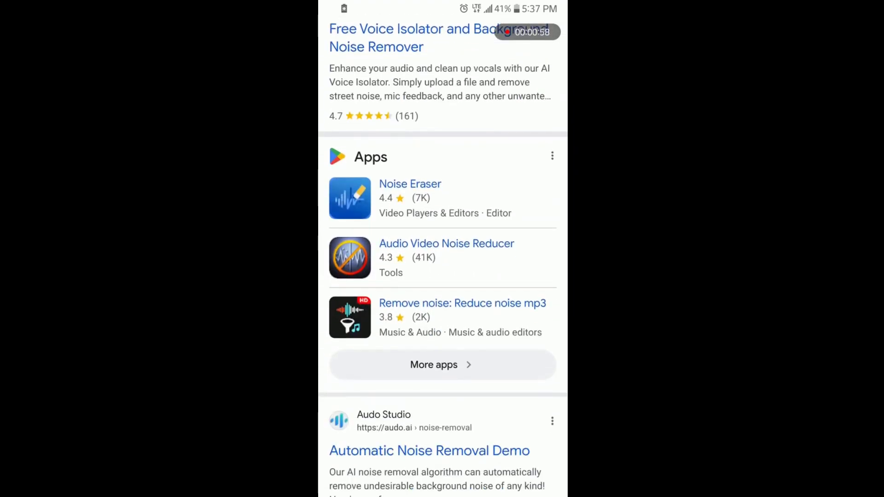
- Browse more noise removal apps in the store listing before settling on audiodenoise.com
click(441, 365)
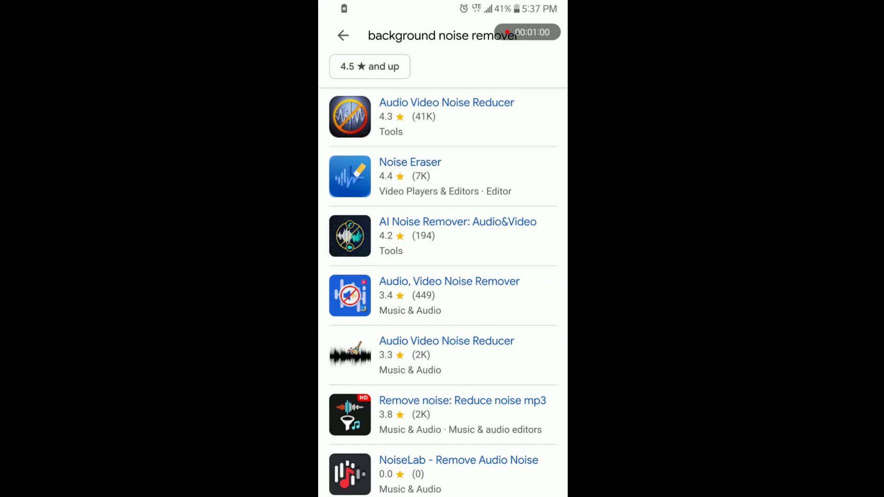
scroll(down, 3)
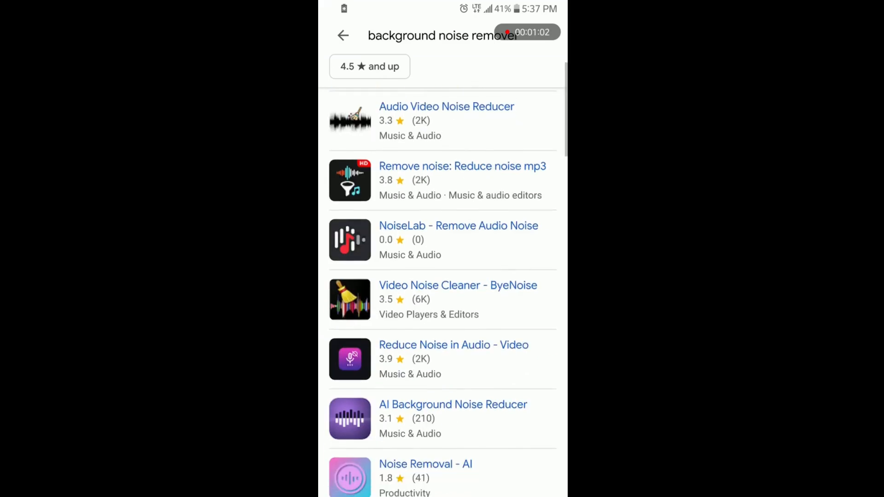
scroll(up, 3)
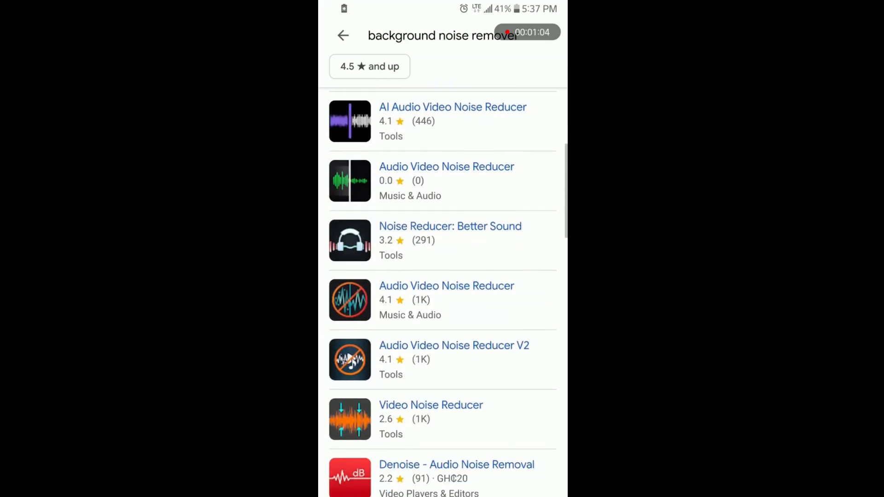
scroll(down, 3)
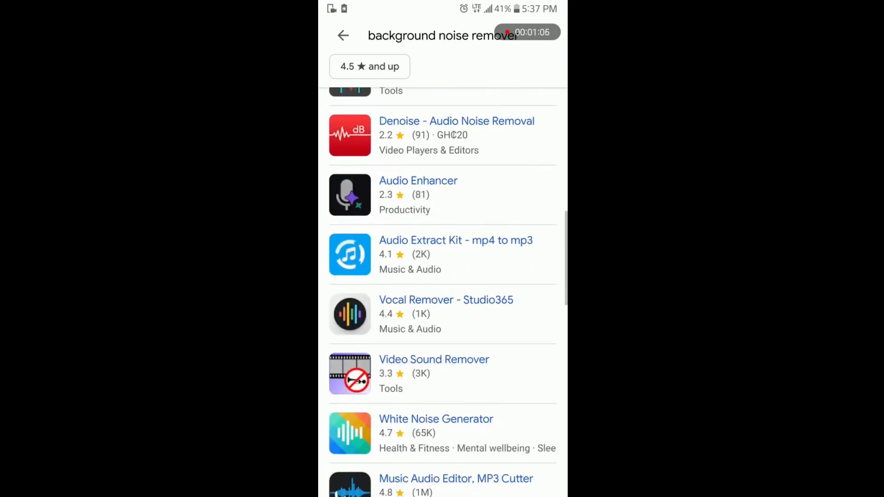
scroll(down, 3)
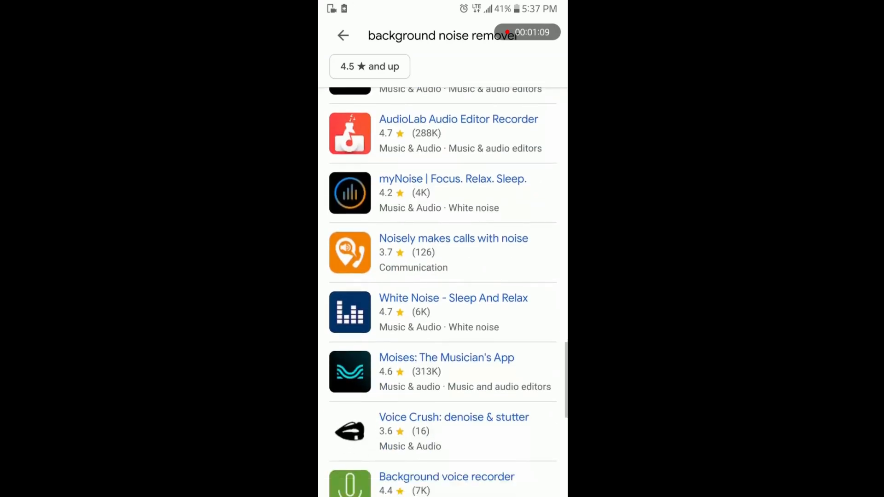
scroll(up, 3)
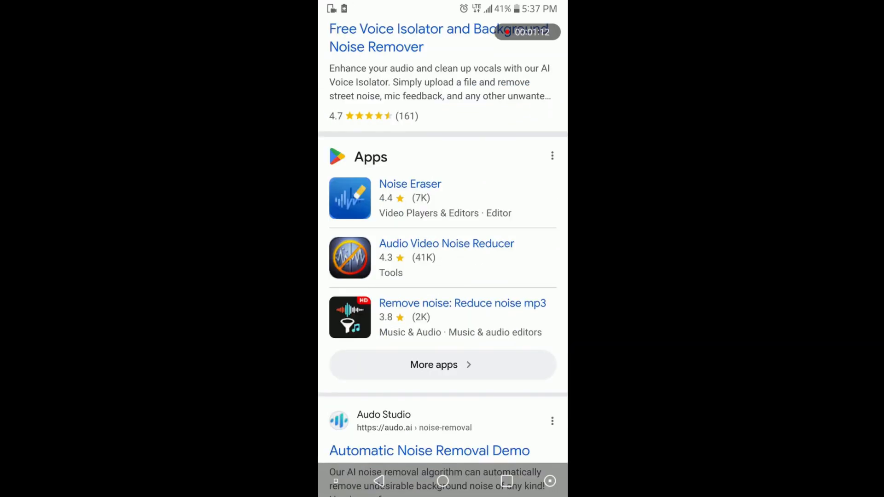
scroll(down, 3)
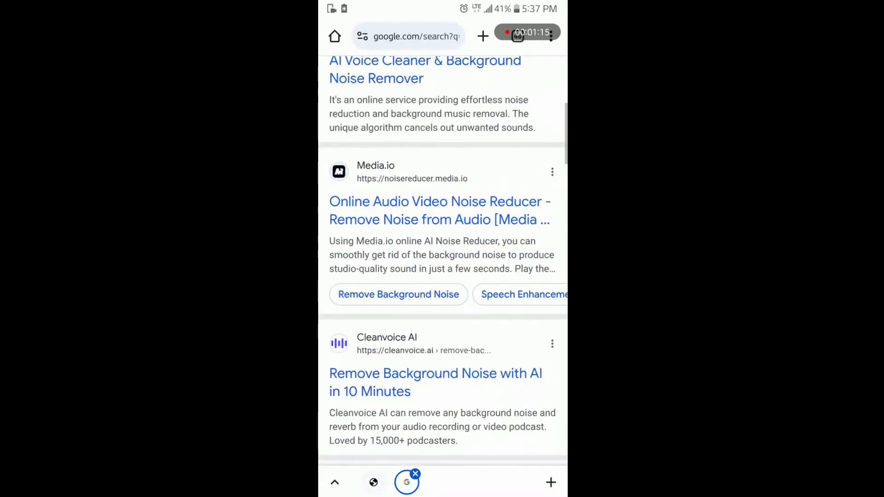
scroll(up, 3)
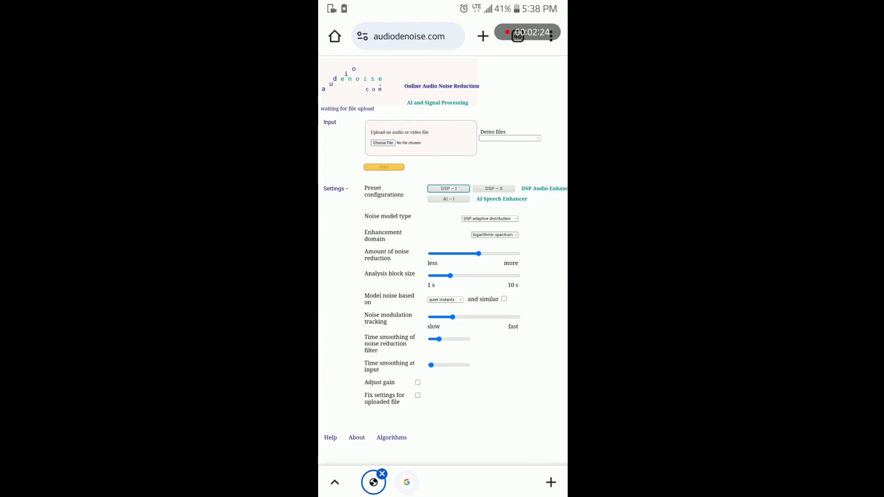
- Choose File via the phone's Files browser and search 'test' to locate the Tester recording
click(383, 143)
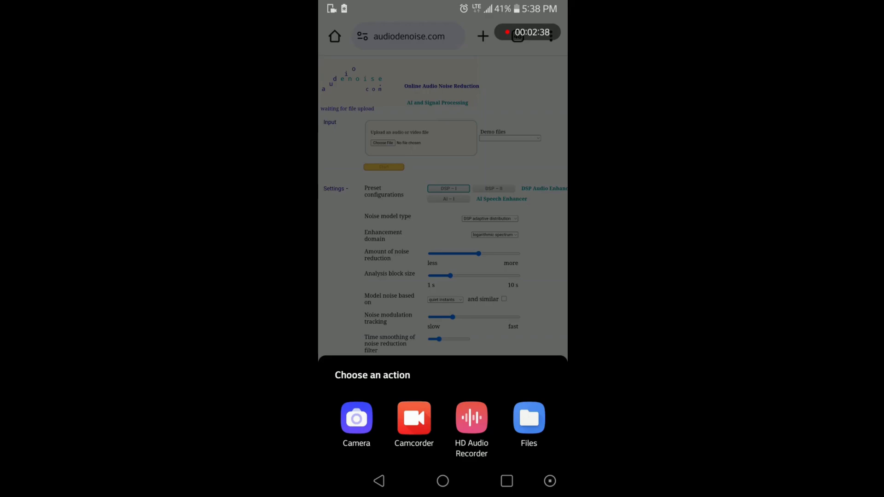
click(529, 418)
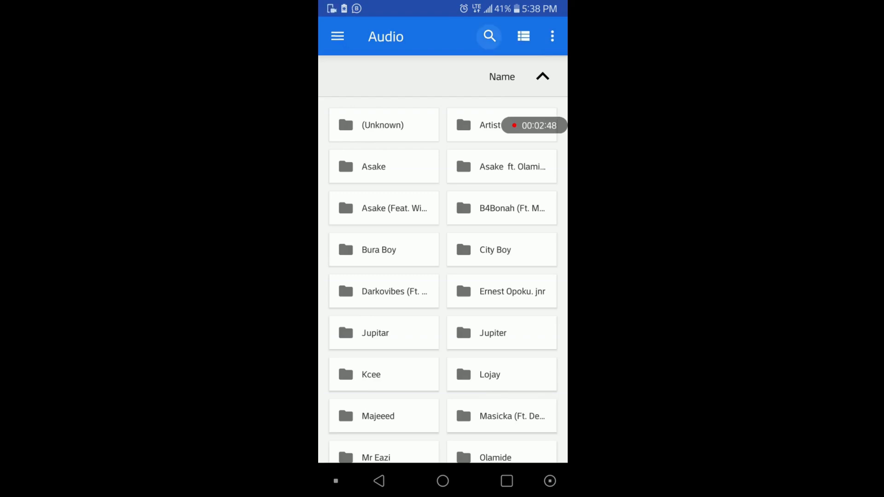
click(488, 36)
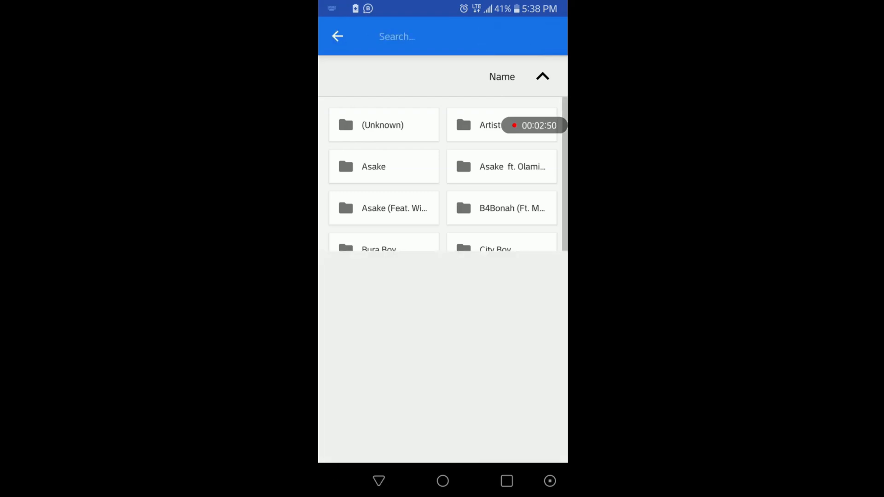
text(test)
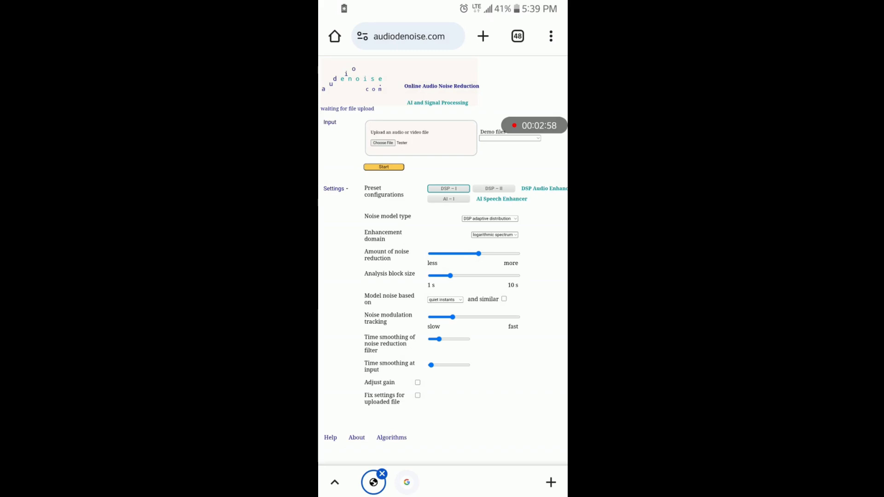
- Start noise reduction on the uploaded Tester file with the Start button
click(383, 166)
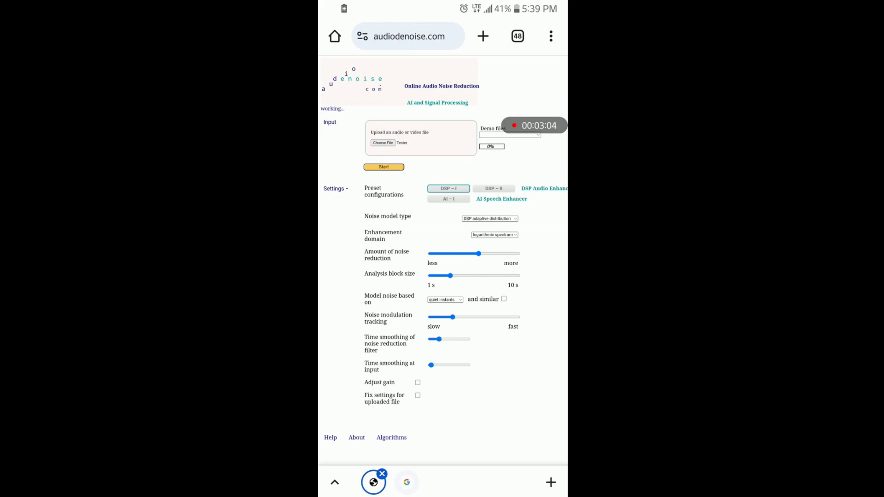